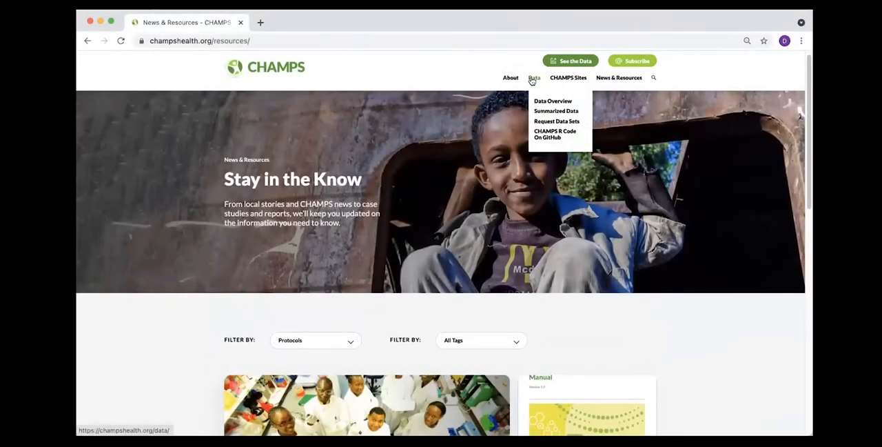
mouse_move(533, 80)
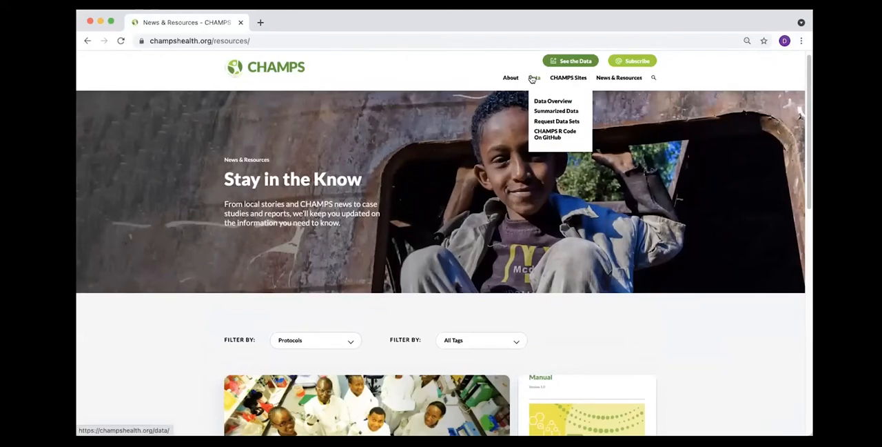
mouse_move(538, 103)
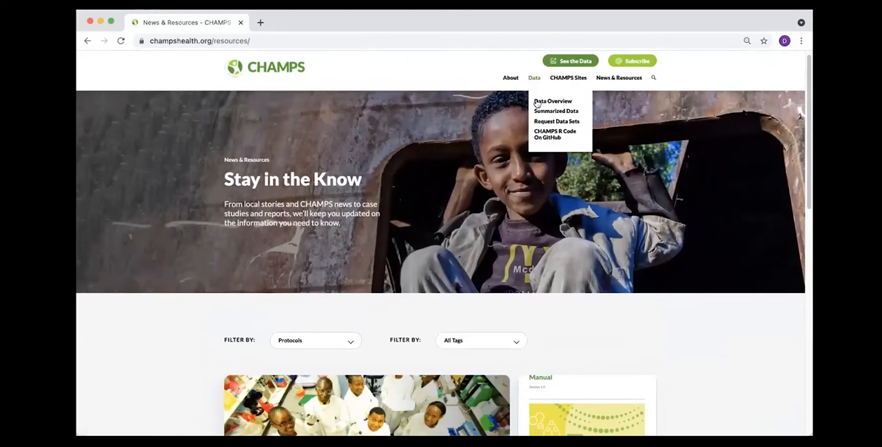
Show the Data Overview page and scroll through summarized data, Understanding the Data and CHAMPS Data in Use
left_click(551, 101)
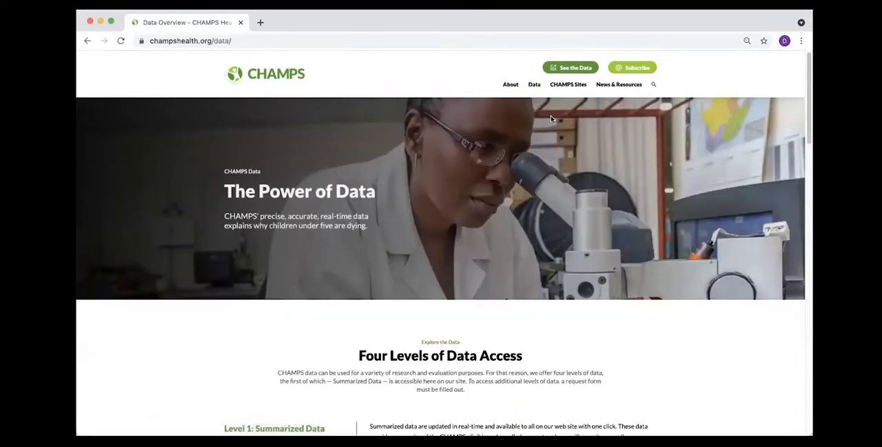
scroll("down", 3)
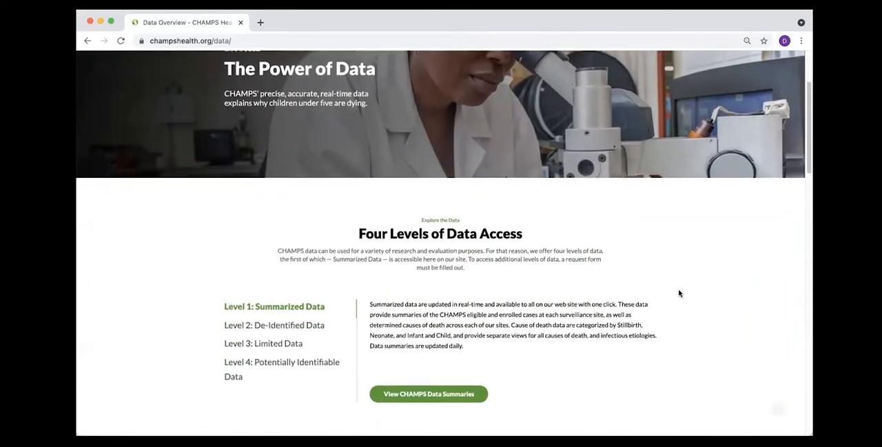
scroll("down", 3)
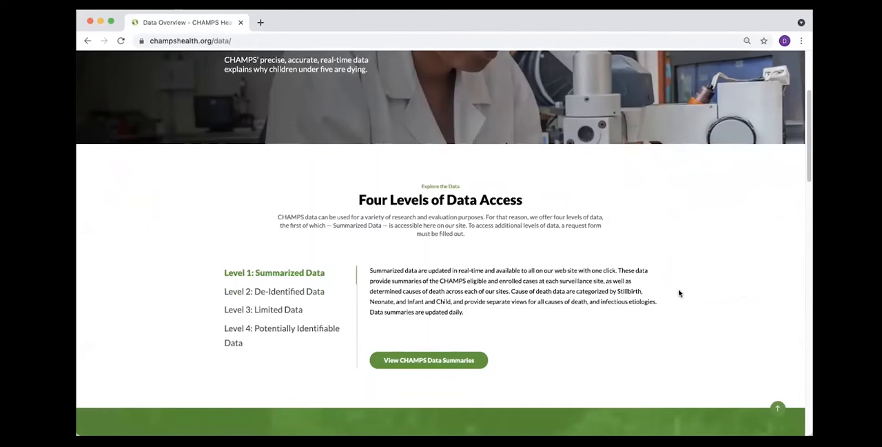
scroll("down", 3)
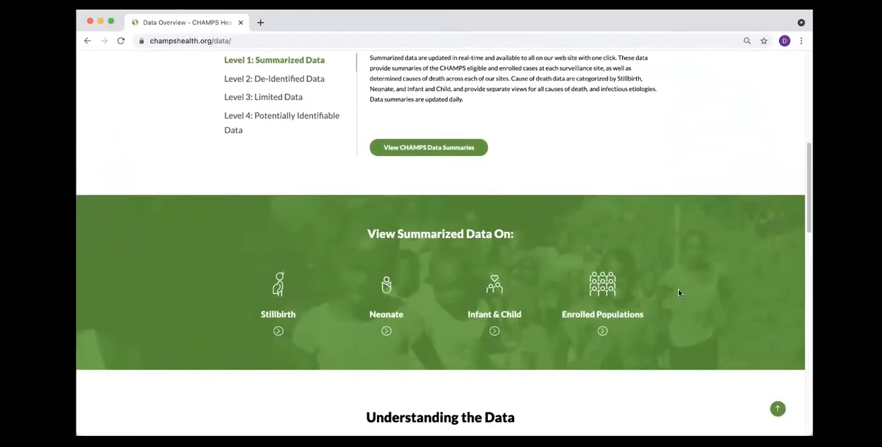
scroll("down", 3)
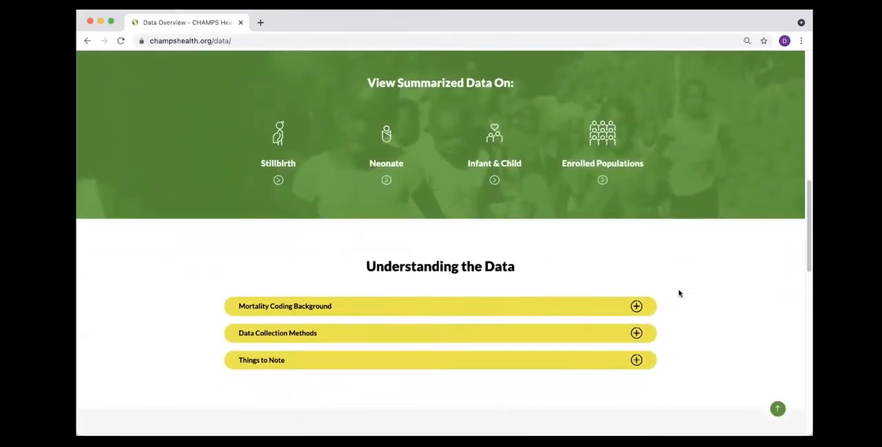
scroll("down", 3)
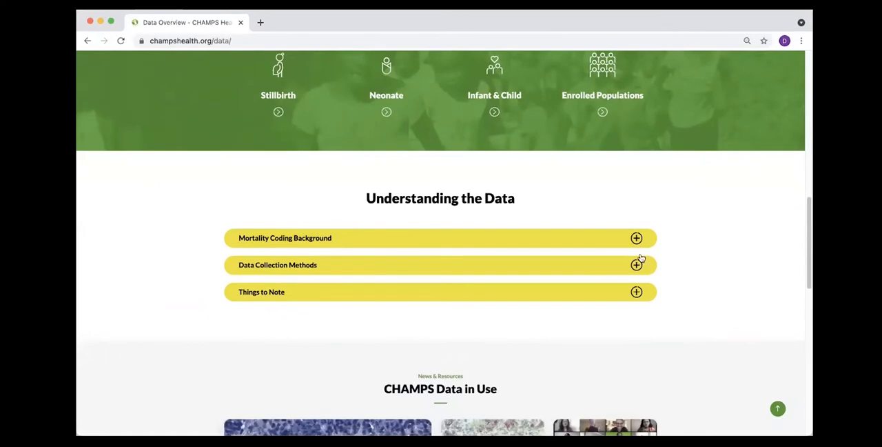
scroll("down", 3)
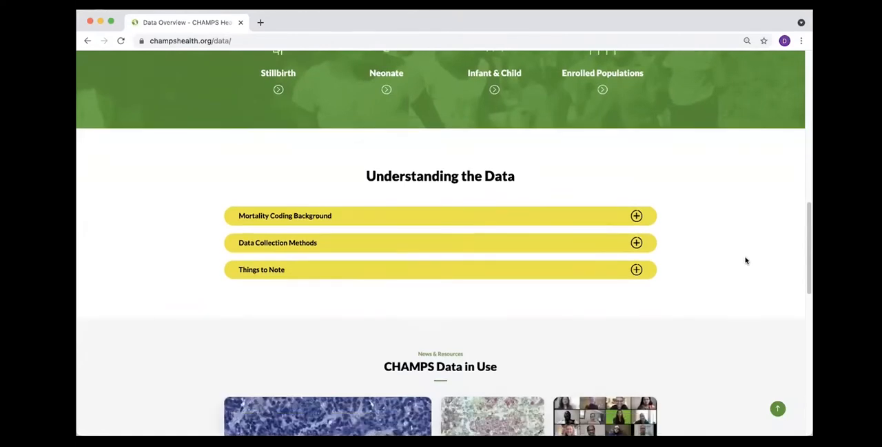
scroll("down", 3)
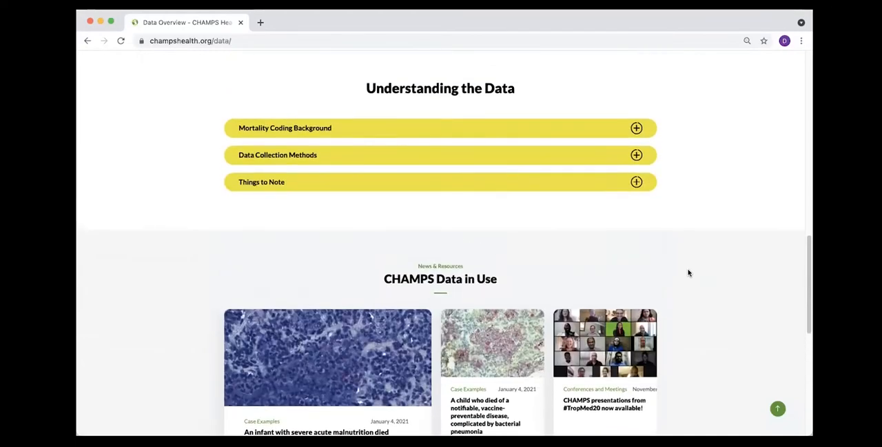
scroll("down", 3)
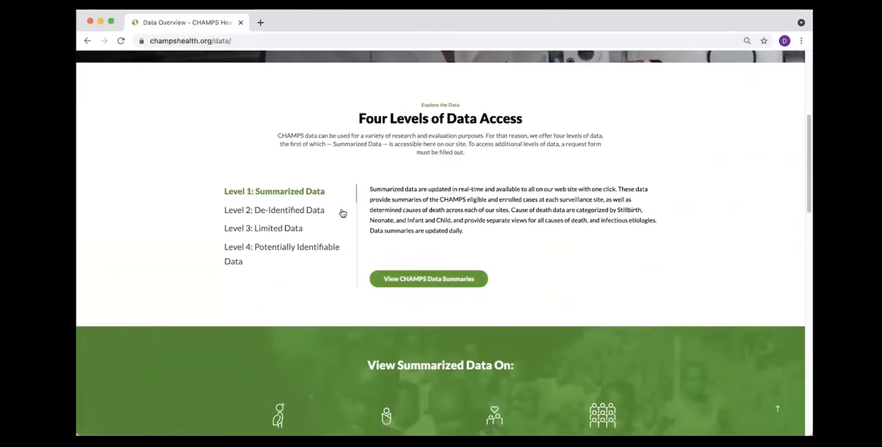
mouse_move(339, 195)
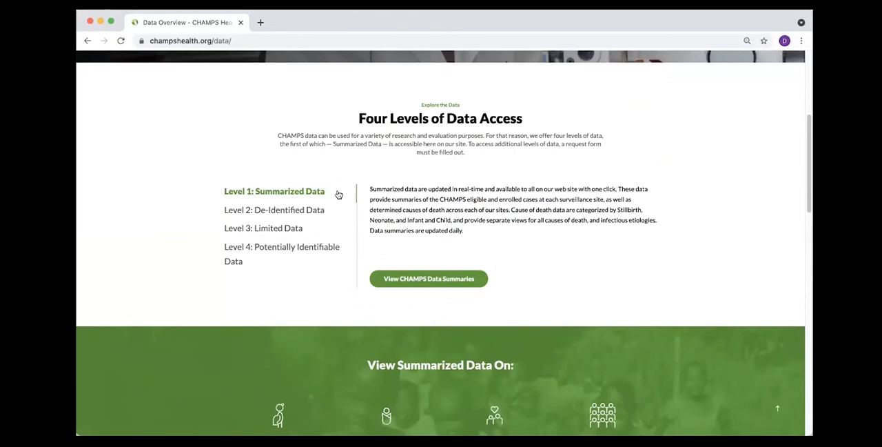
mouse_move(407, 200)
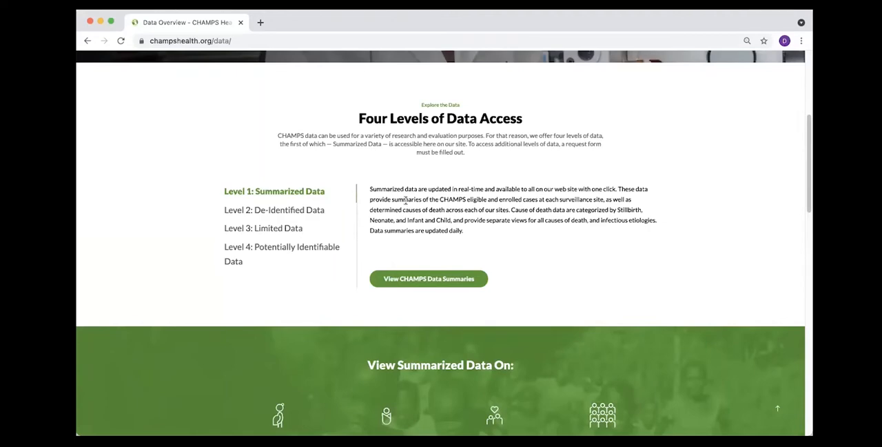
mouse_move(428, 279)
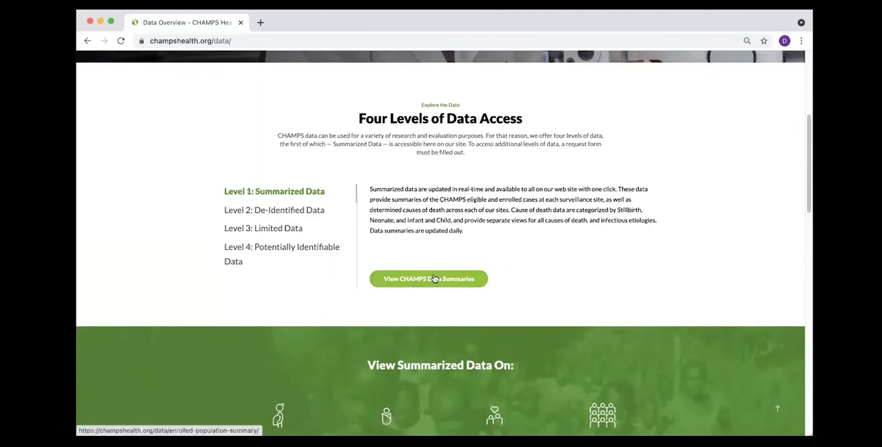
left_click(428, 278)
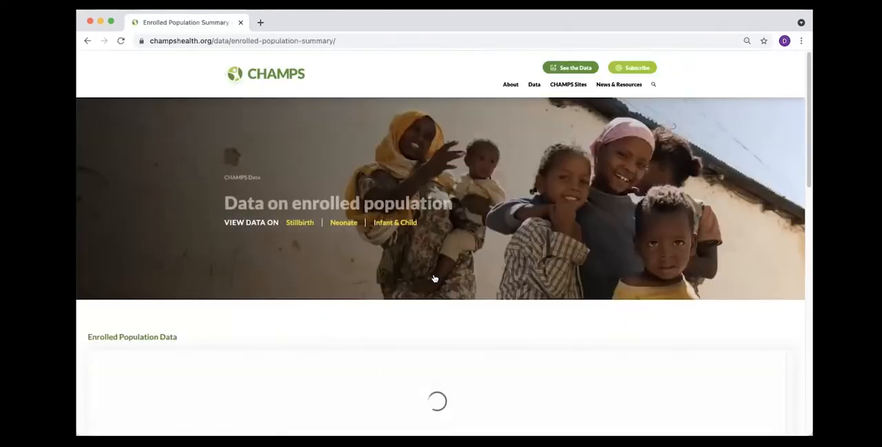
scroll("down", 3)
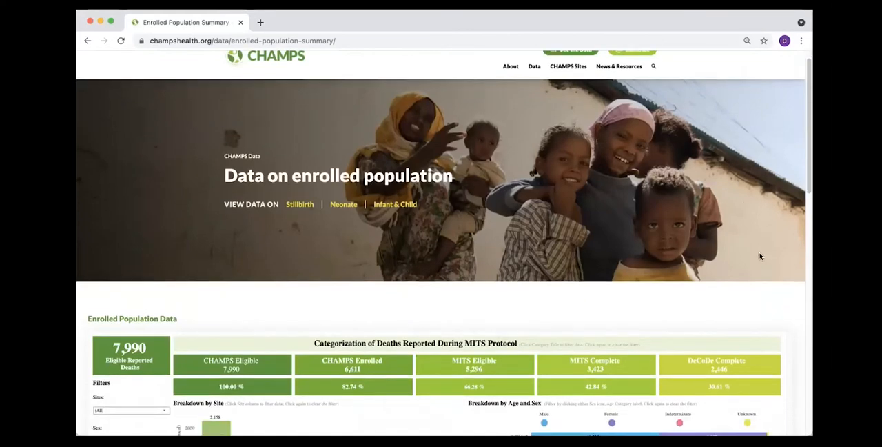
scroll("down", 3)
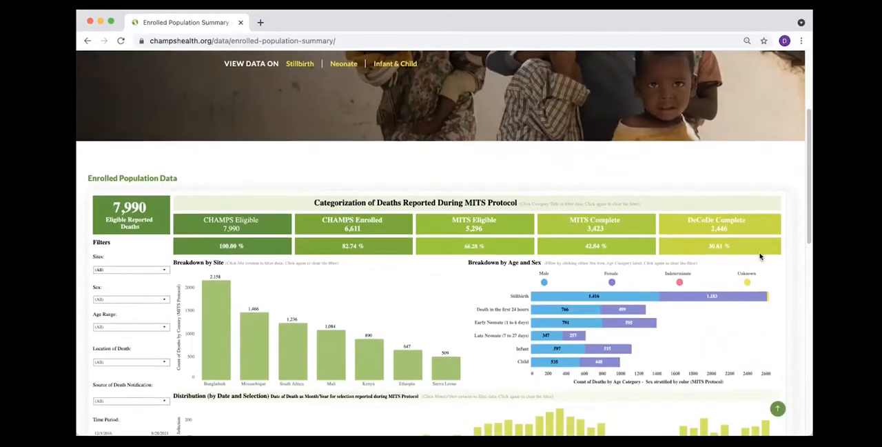
scroll("down", 3)
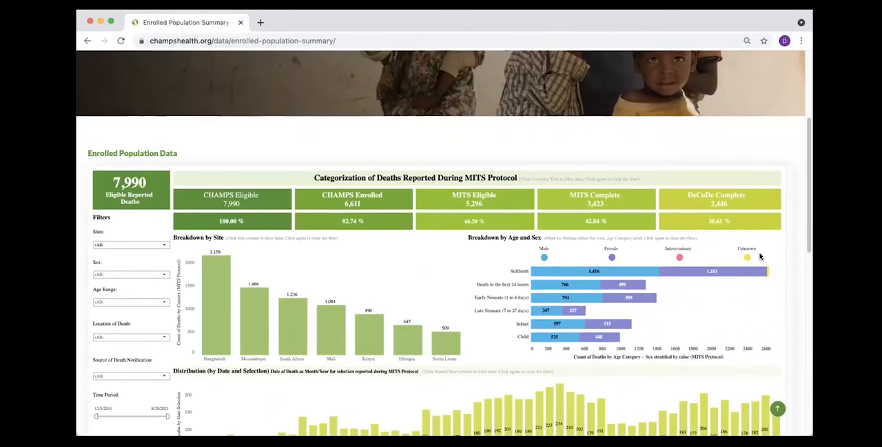
mouse_move(479, 236)
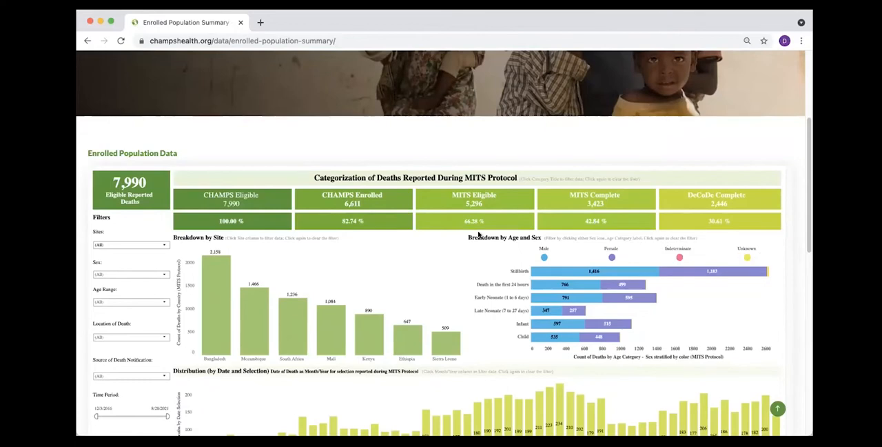
mouse_move(334, 198)
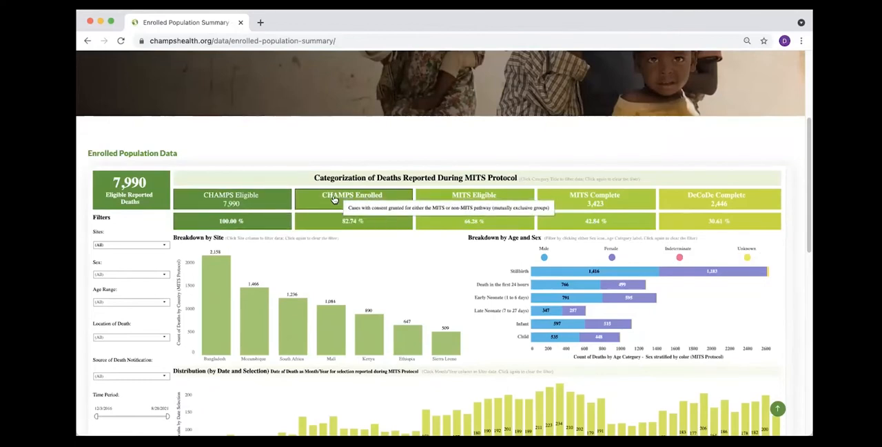
left_click(353, 199)
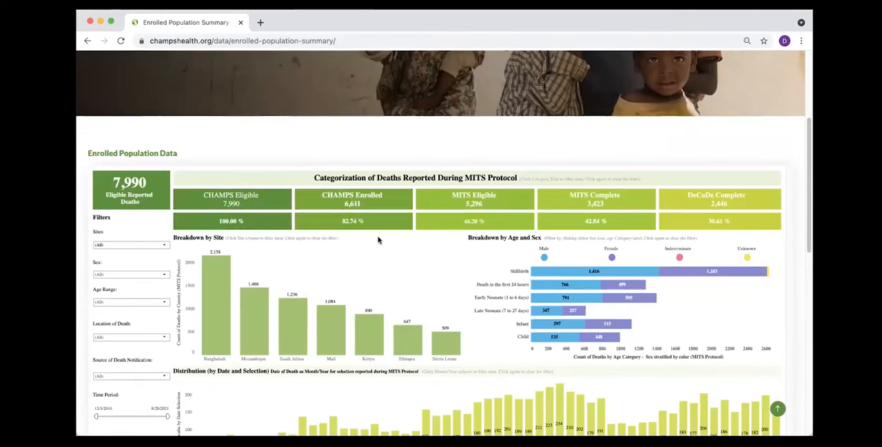
mouse_move(474, 249)
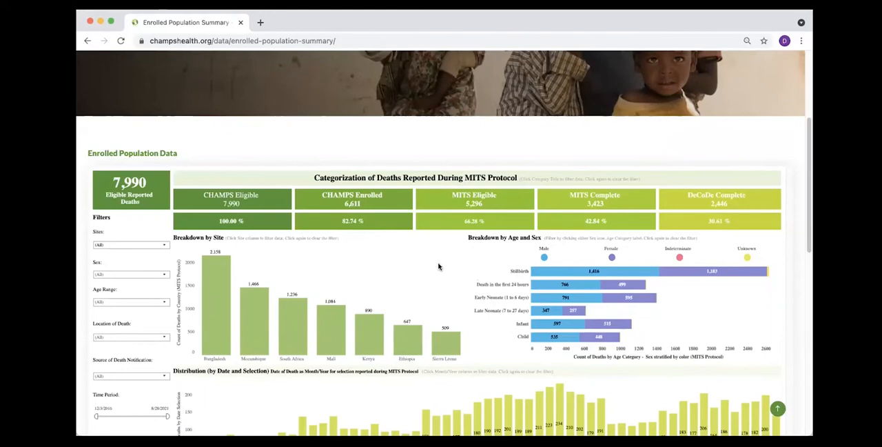
Narrow the dashboard to MITS Complete deaths from Kenya, leaving 890 eligible reported deaths
left_click(595, 198)
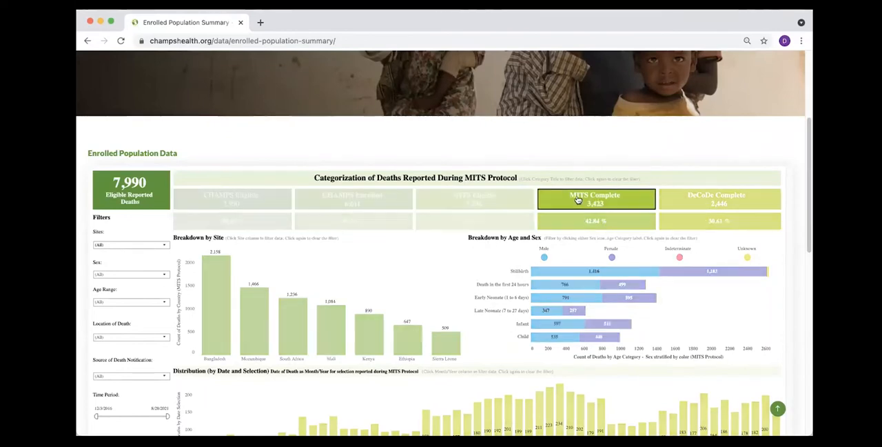
left_click(596, 198)
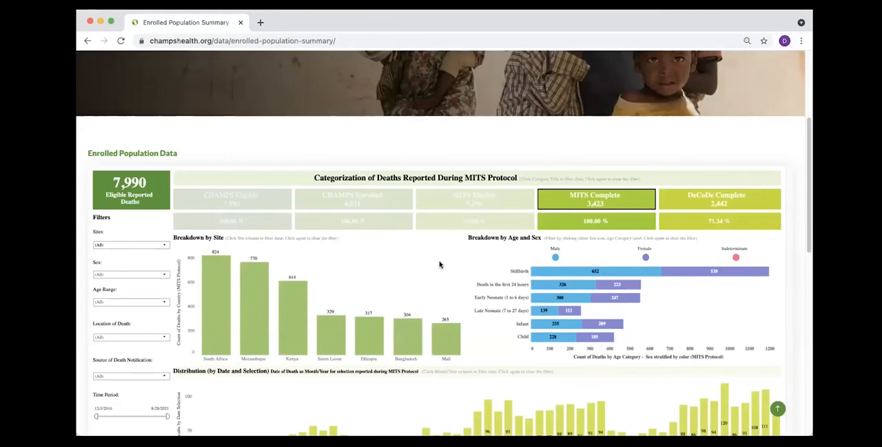
mouse_move(292, 308)
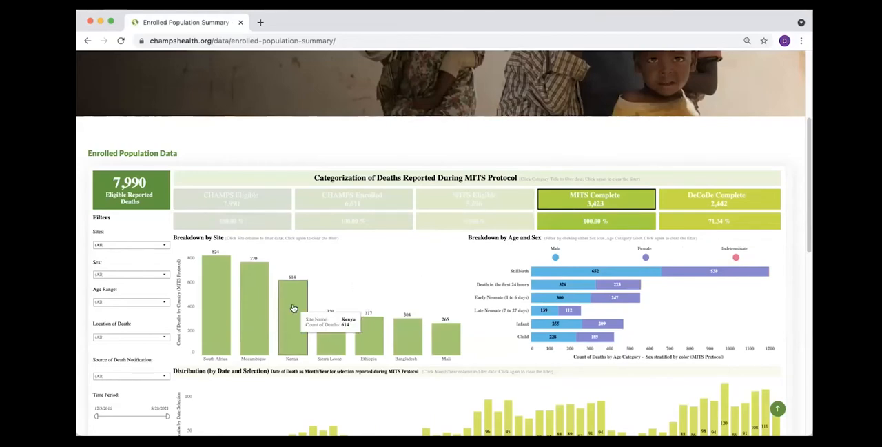
left_click(292, 310)
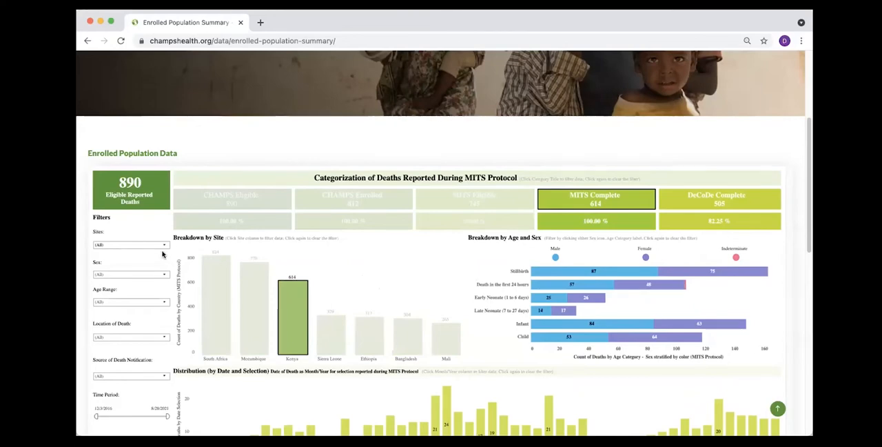
mouse_move(173, 252)
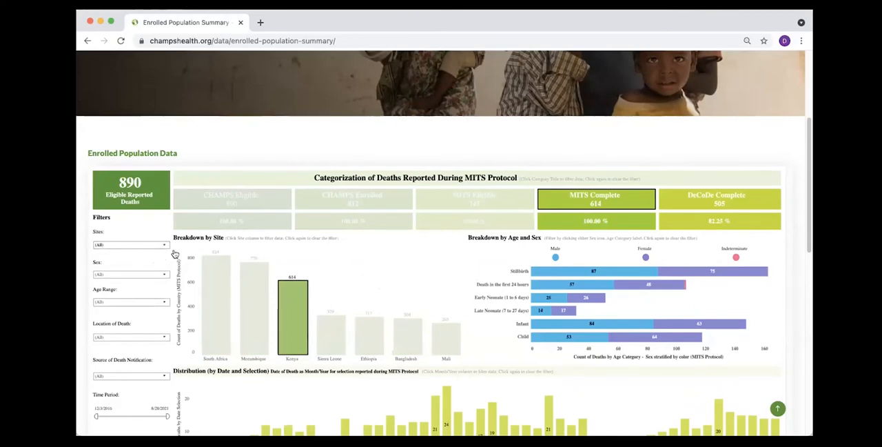
mouse_move(251, 164)
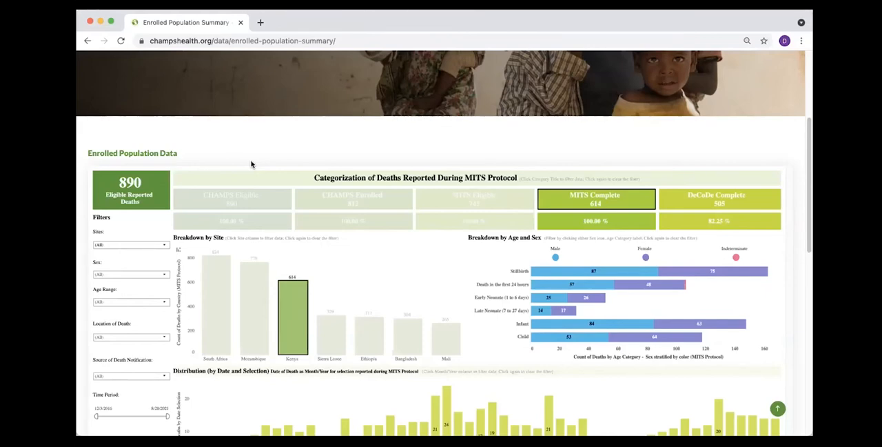
mouse_move(241, 173)
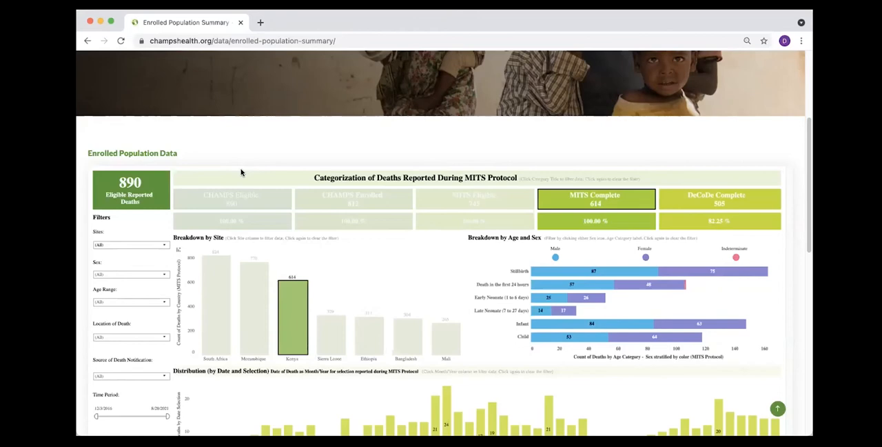
mouse_move(187, 308)
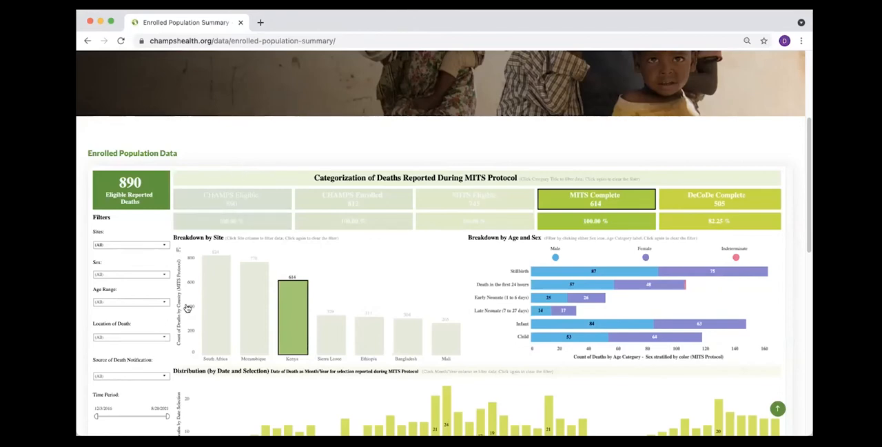
mouse_move(797, 215)
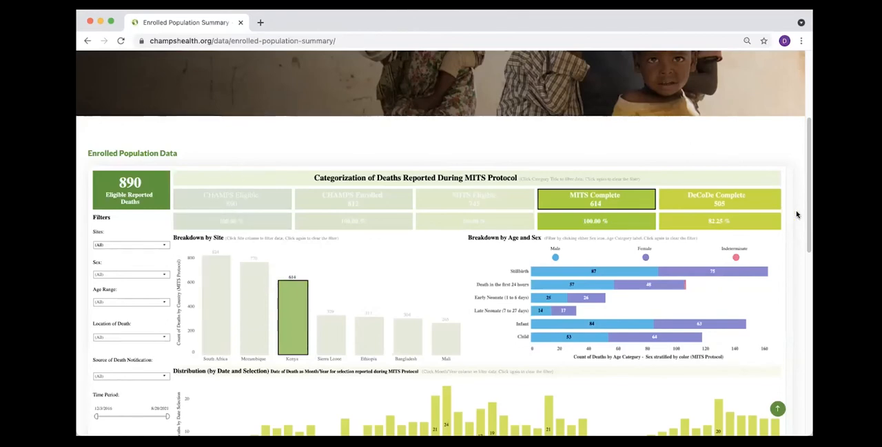
Remove the Kenya and MITS Complete filters, restoring all 7,990 eligible reported deaths
scroll("down", 3)
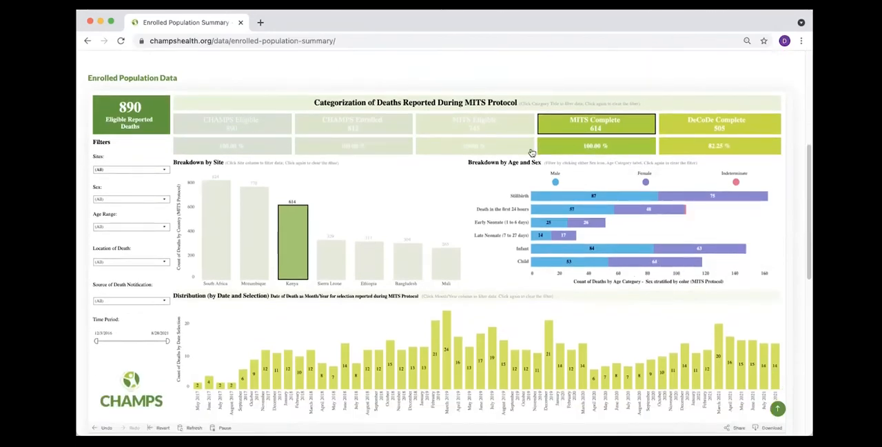
mouse_move(336, 350)
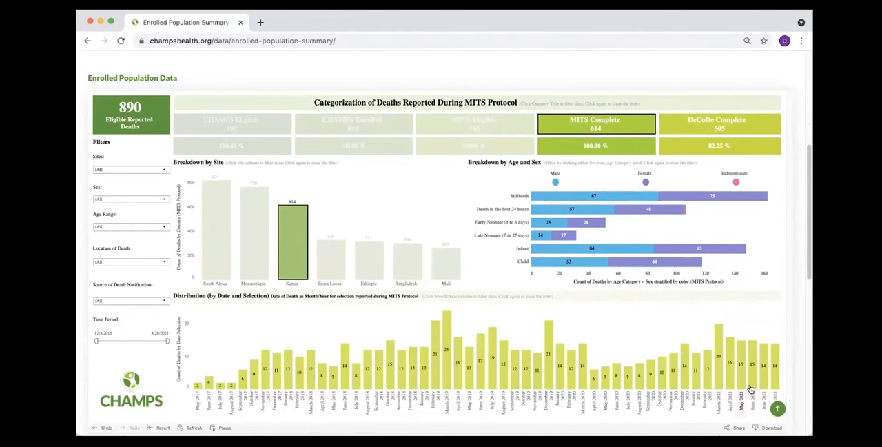
mouse_move(806, 375)
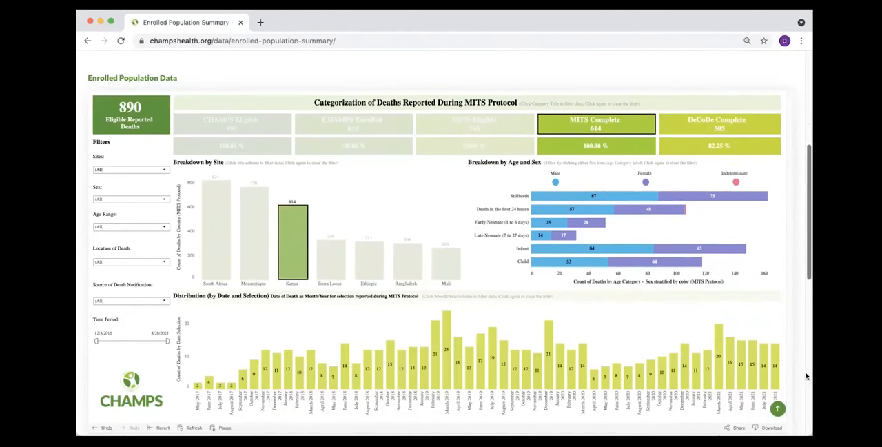
mouse_move(628, 407)
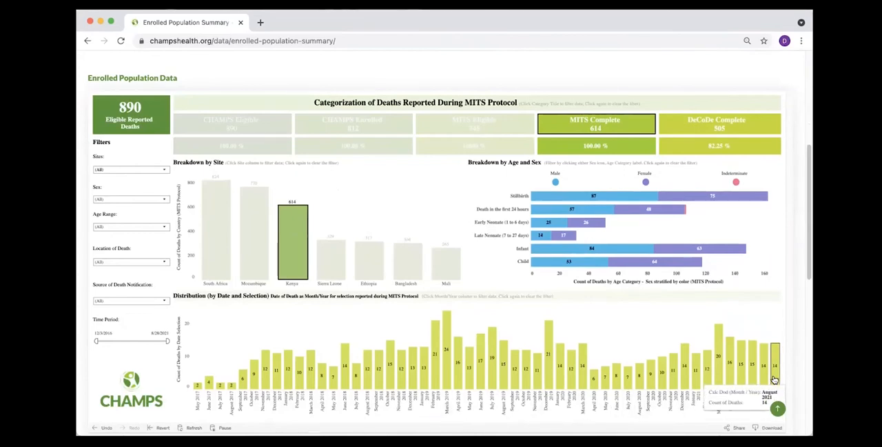
mouse_move(455, 239)
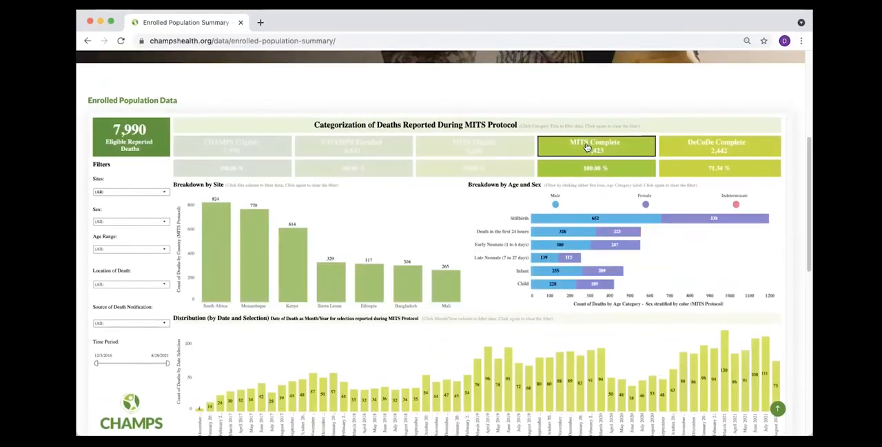
left_click(595, 146)
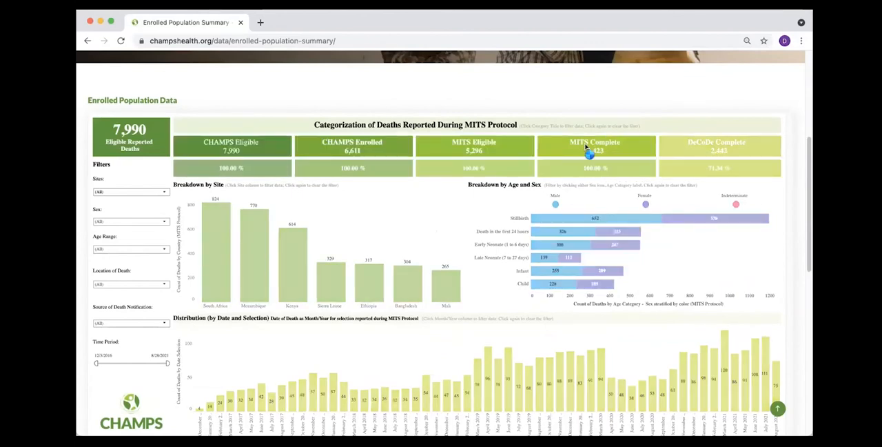